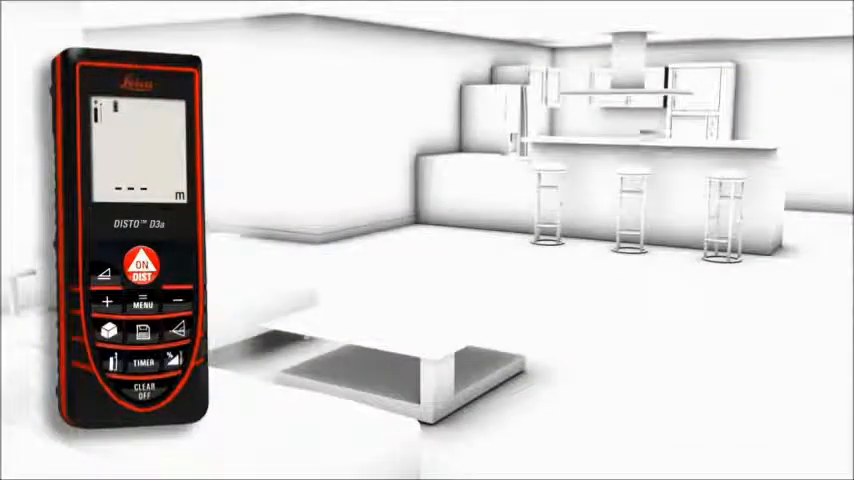
pyautogui.click(140, 268)
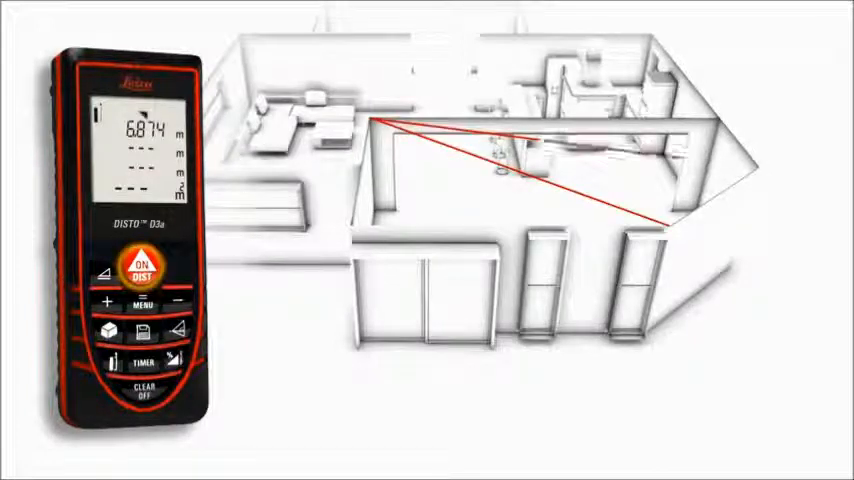
pyautogui.click(140, 264)
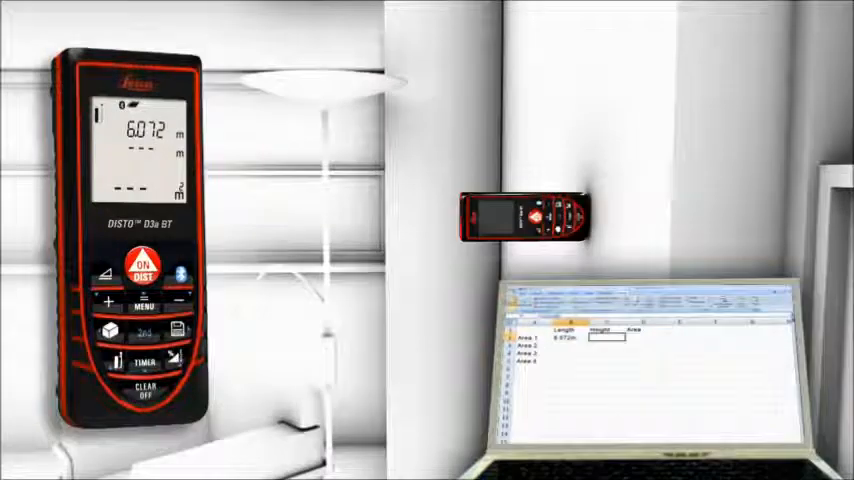
pyautogui.click(144, 262)
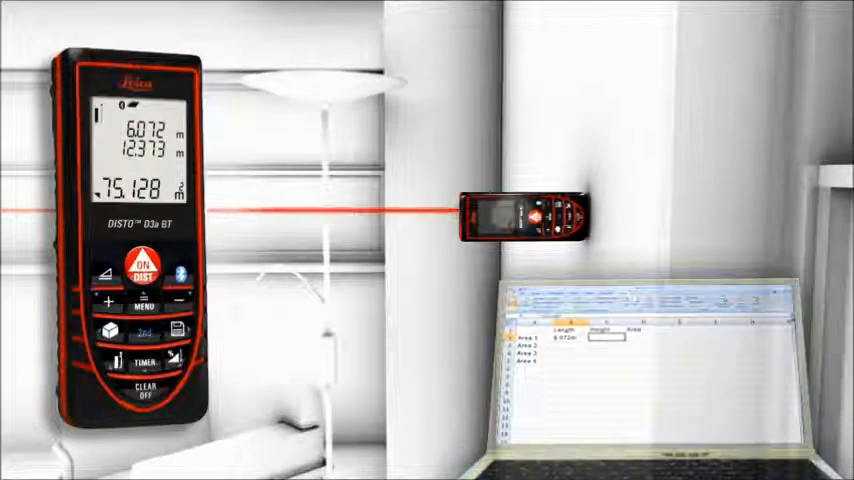